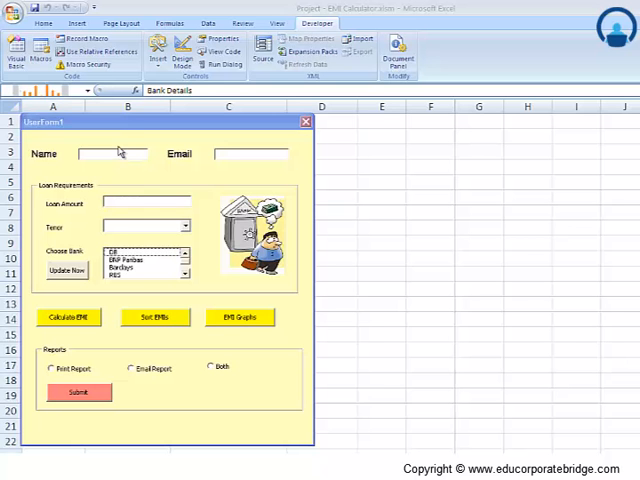
{"action": "mouse_move", "coordinate": [4, 344]}
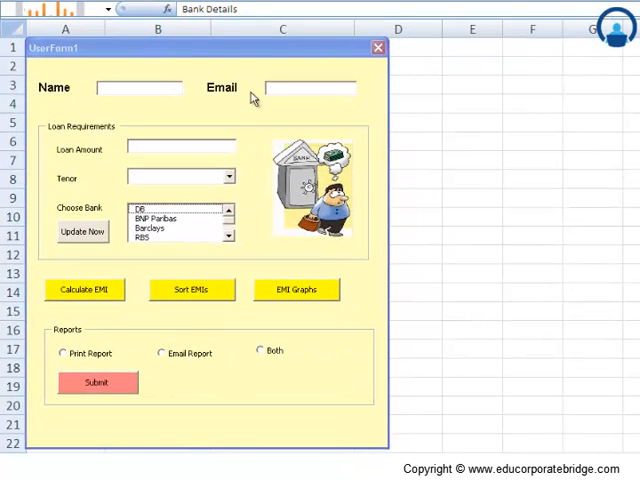
{"action": "mouse_move", "coordinate": [292, 72]}
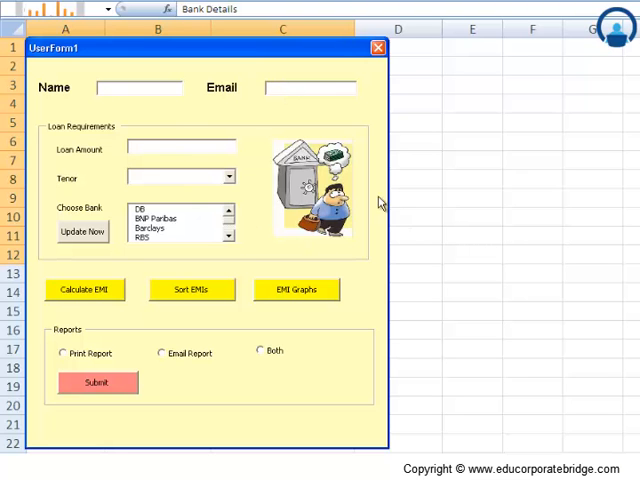
{"action": "left_click", "coordinate": [180, 148]}
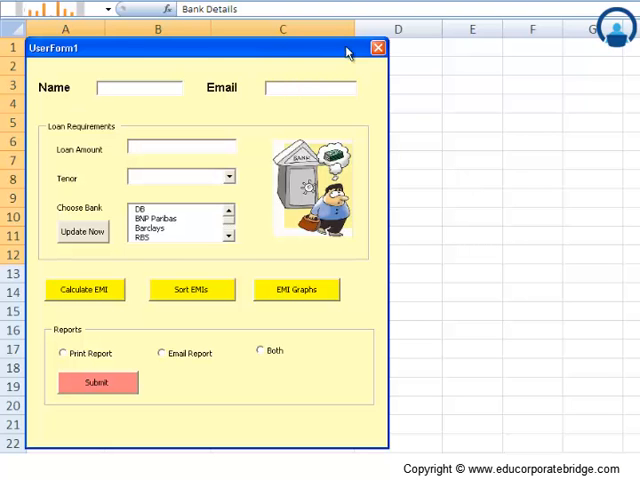
{"action": "mouse_move", "coordinate": [4, 228]}
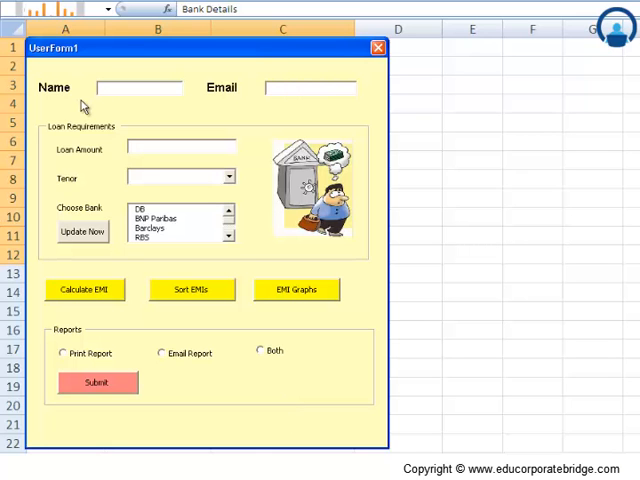
{"action": "left_click", "coordinate": [180, 148]}
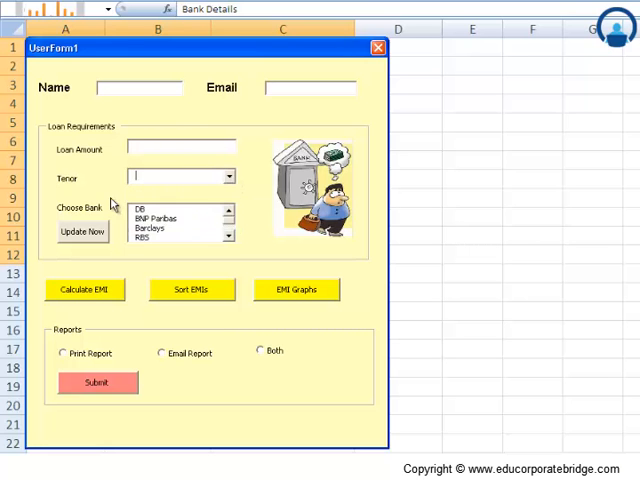
{"action": "left_click", "coordinate": [228, 240]}
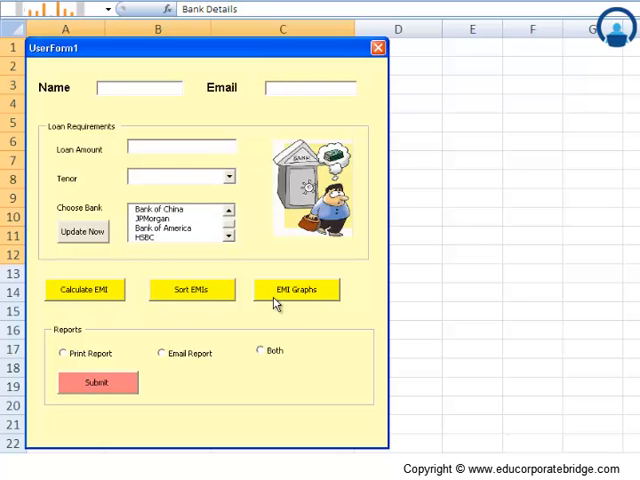
{"action": "mouse_move", "coordinate": [190, 310]}
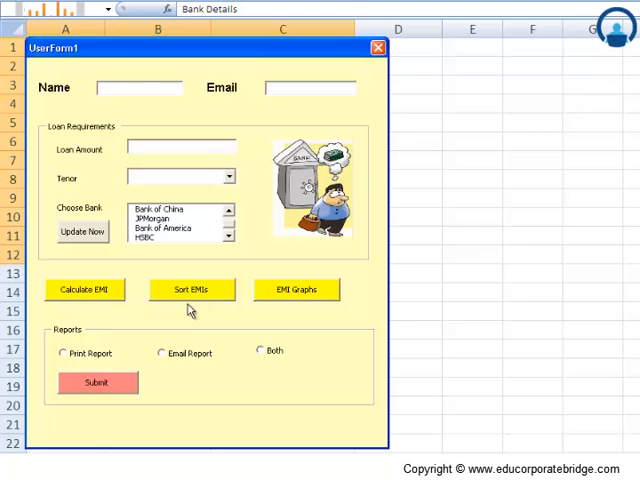
{"action": "mouse_move", "coordinate": [390, 64]}
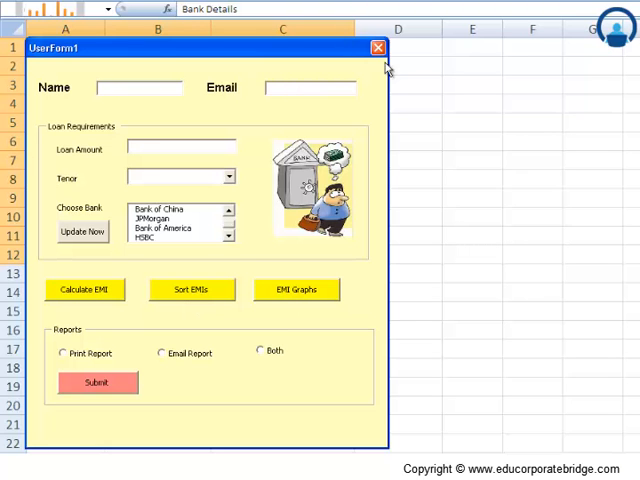